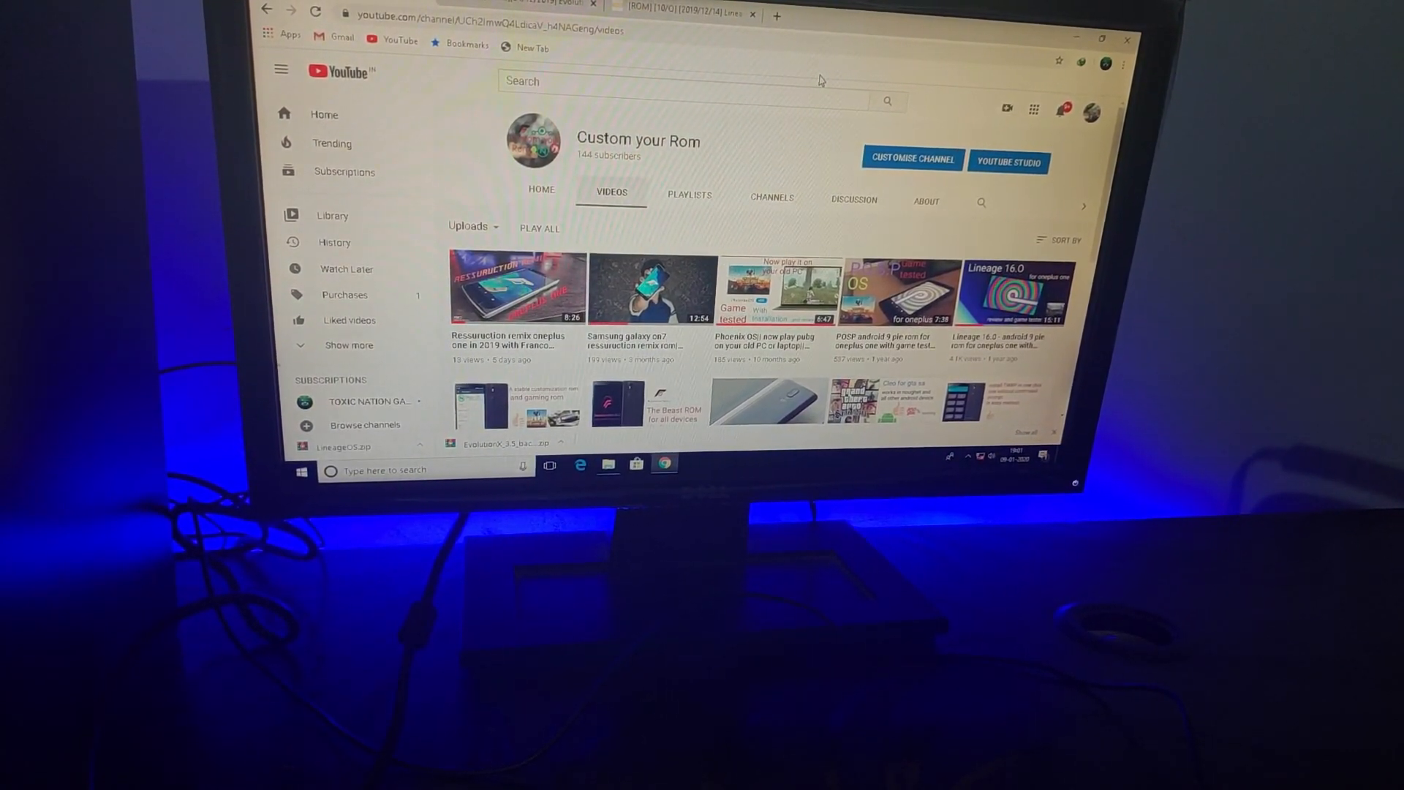
mouse_move(519, 286)
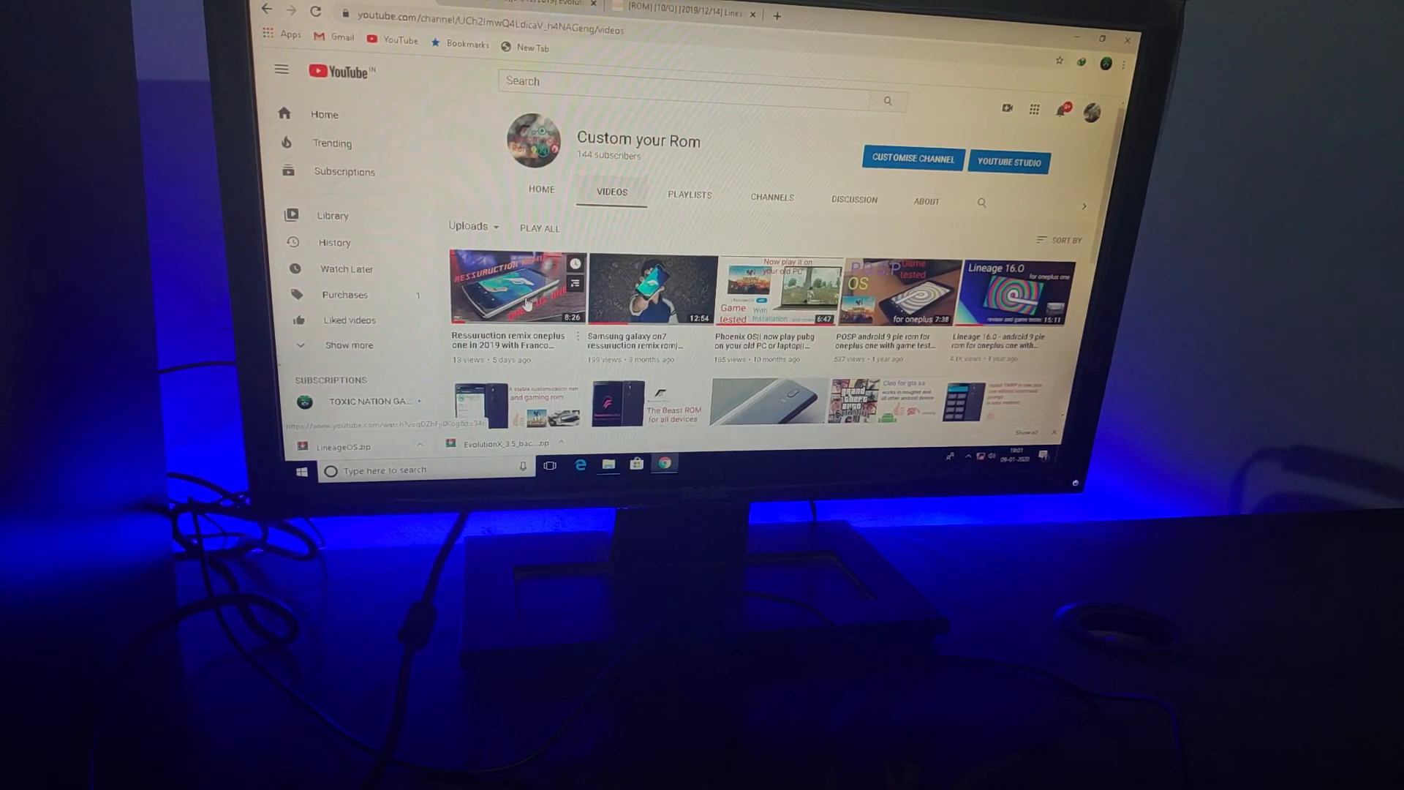